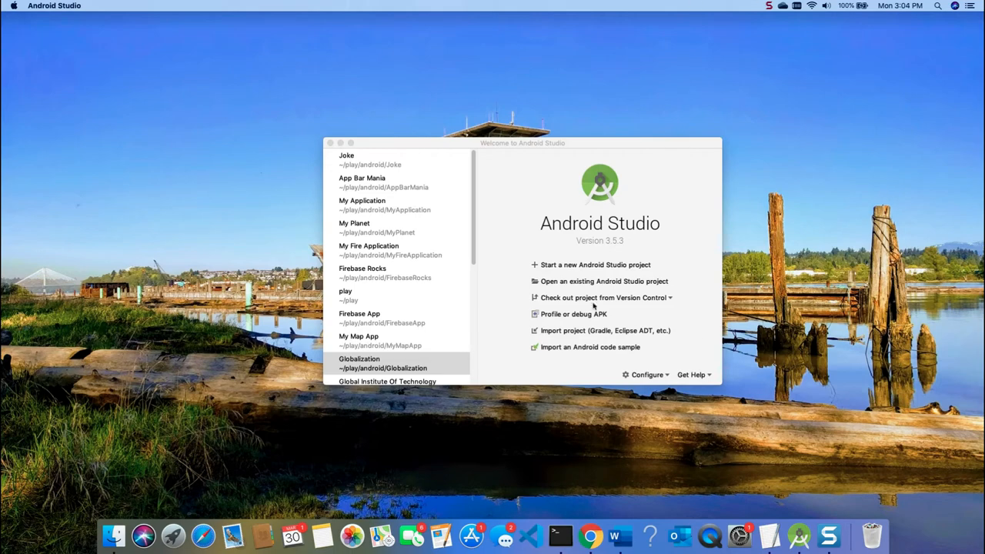
# - Create a new Empty Activity Java project named Odometer with minimum API 26
pyautogui.click(593, 264)
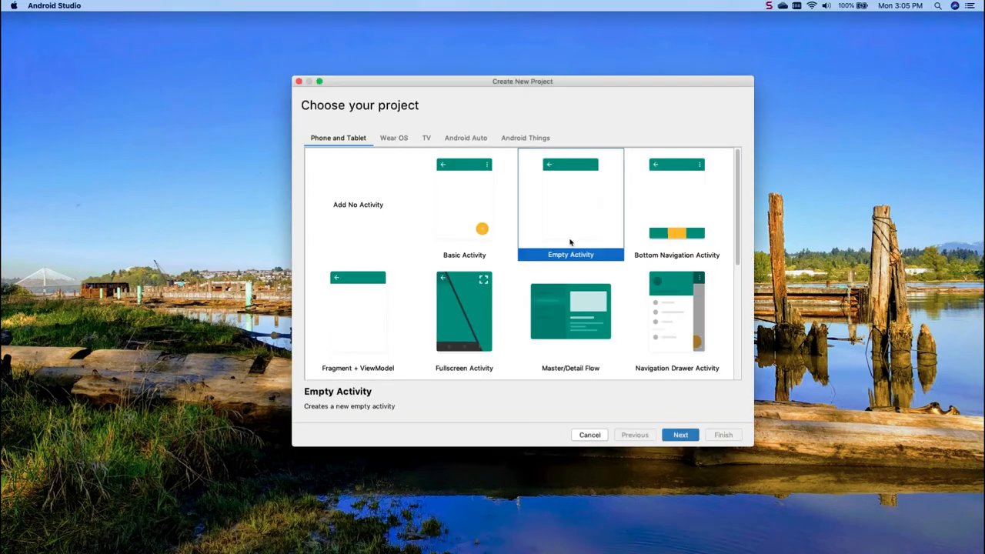
pyautogui.click(680, 433)
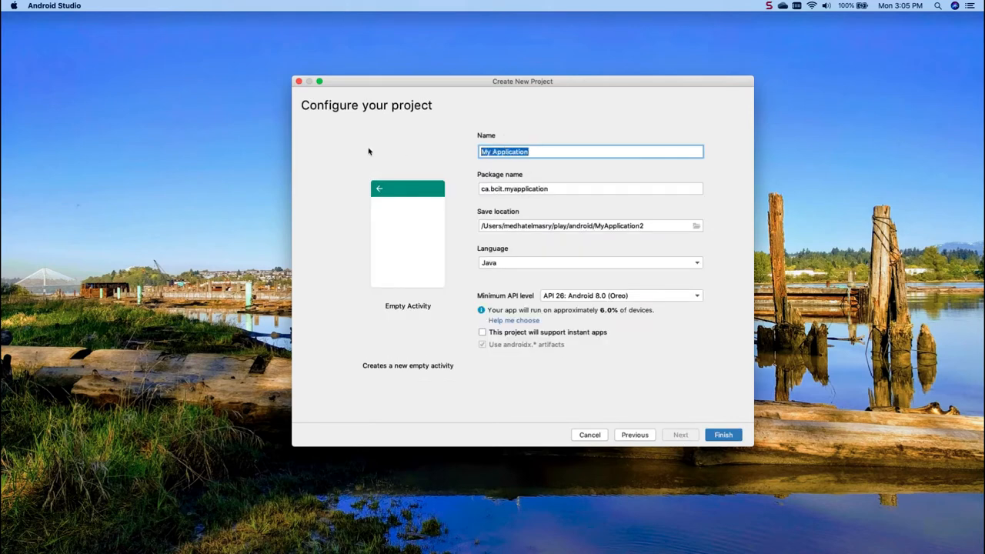
pyautogui.write('Odometer')
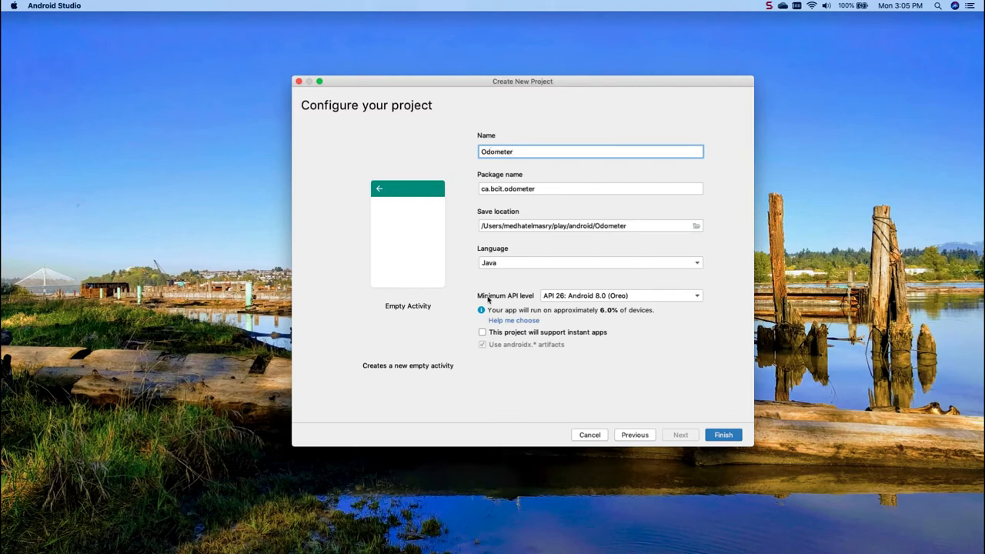
pyautogui.moveTo(723, 434)
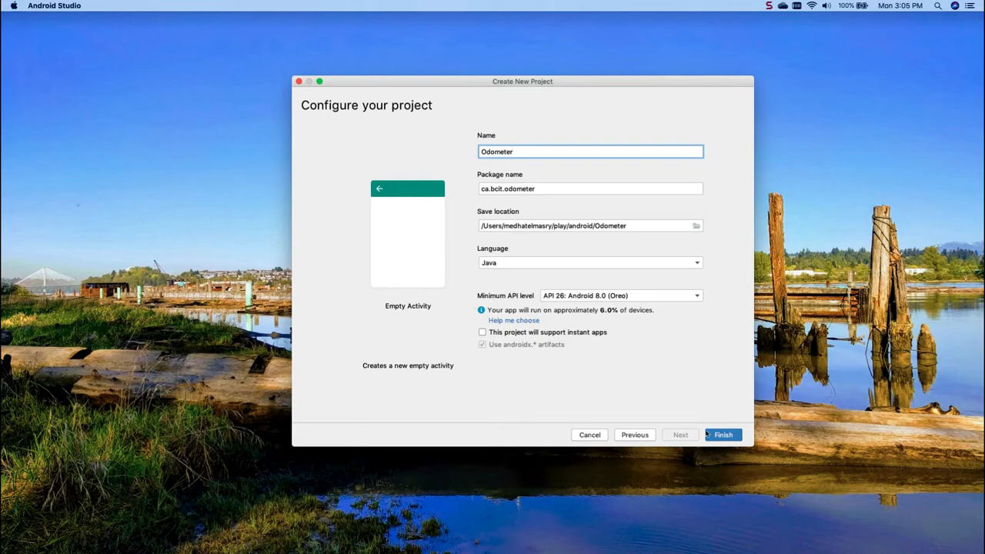
pyautogui.click(721, 434)
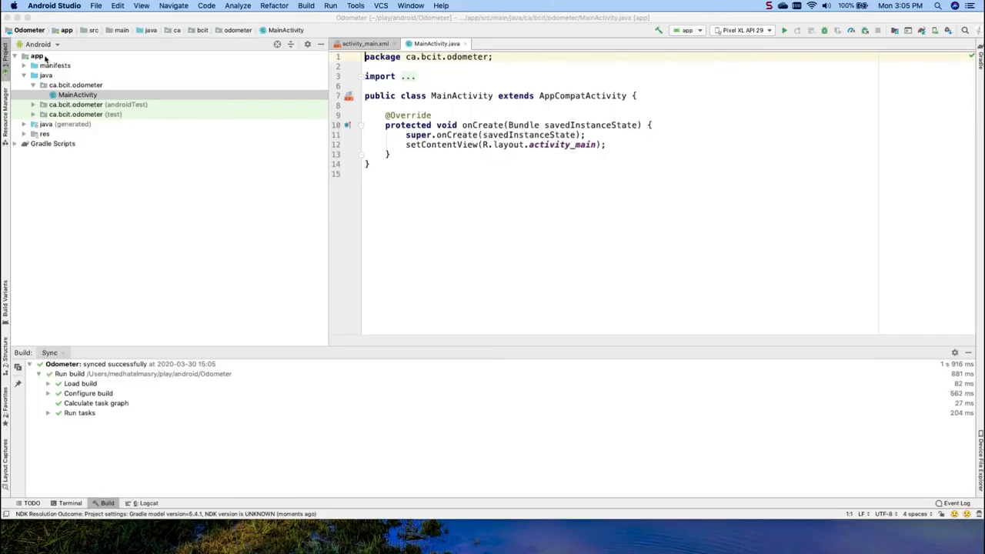
# - Start a new plain Service component on the app module for OdometerService
pyautogui.rightClick(36, 56)
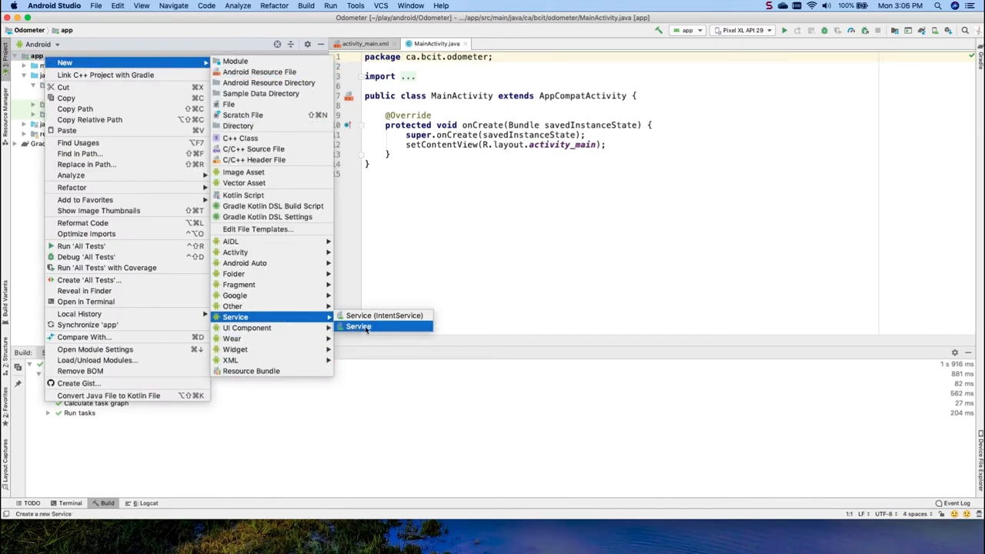
pyautogui.moveTo(384, 315)
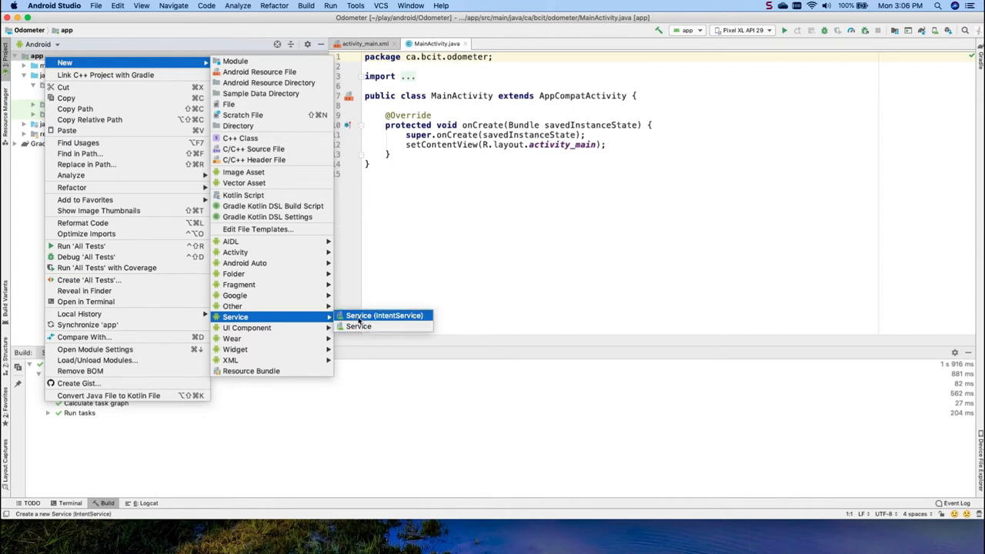
pyautogui.moveTo(384, 315)
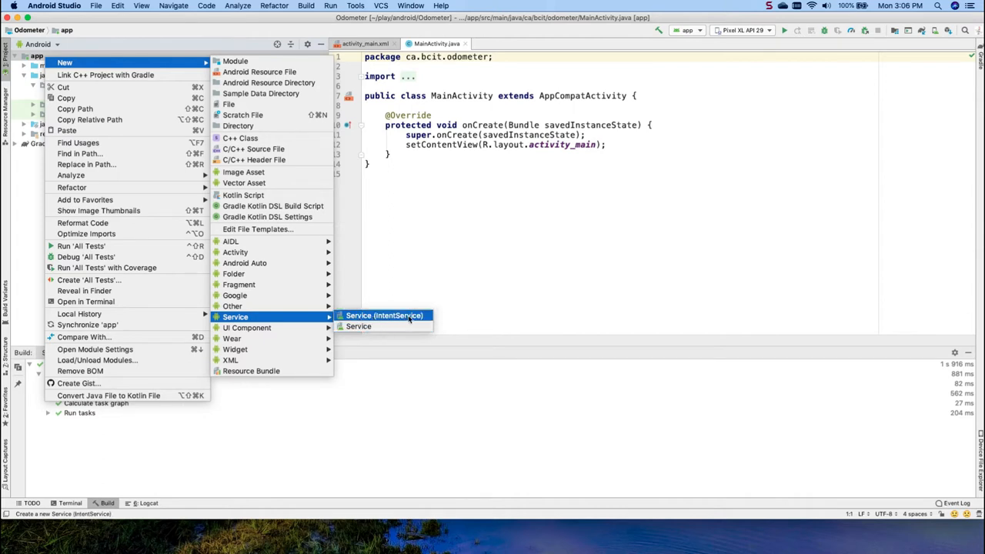
pyautogui.moveTo(357, 326)
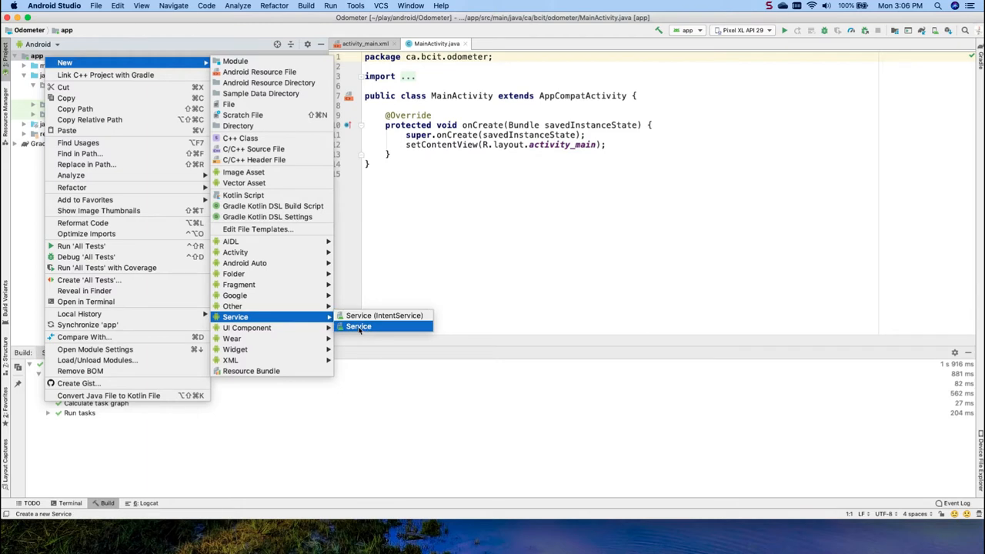
pyautogui.click(357, 327)
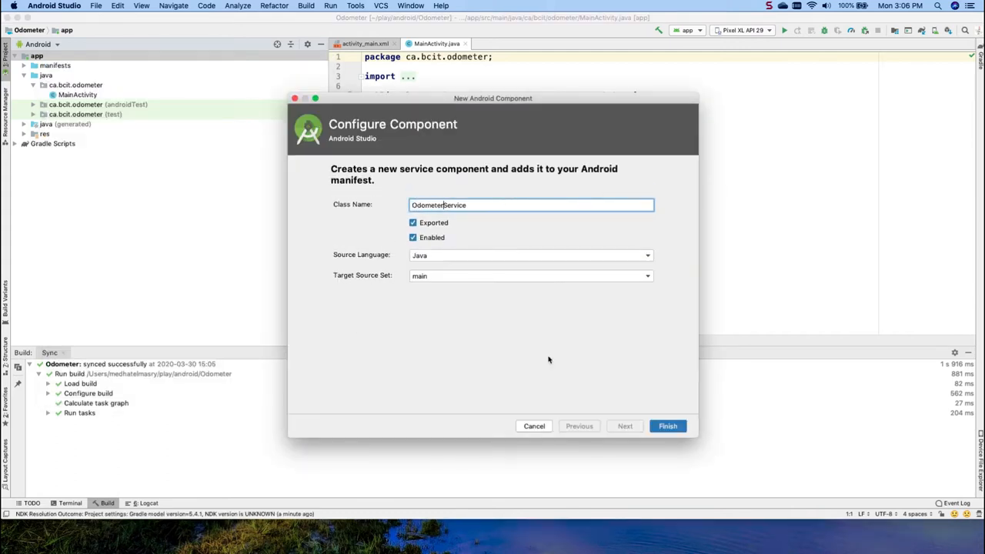
pyautogui.moveTo(668, 425)
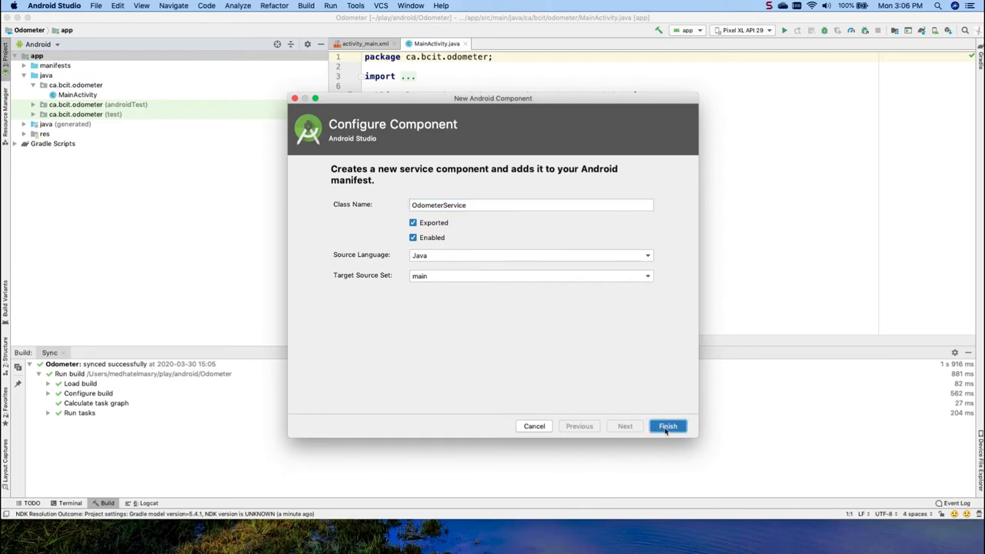
# - Finish creating OdometerService and add its binder field and OdometerBinder inner class
pyautogui.click(667, 425)
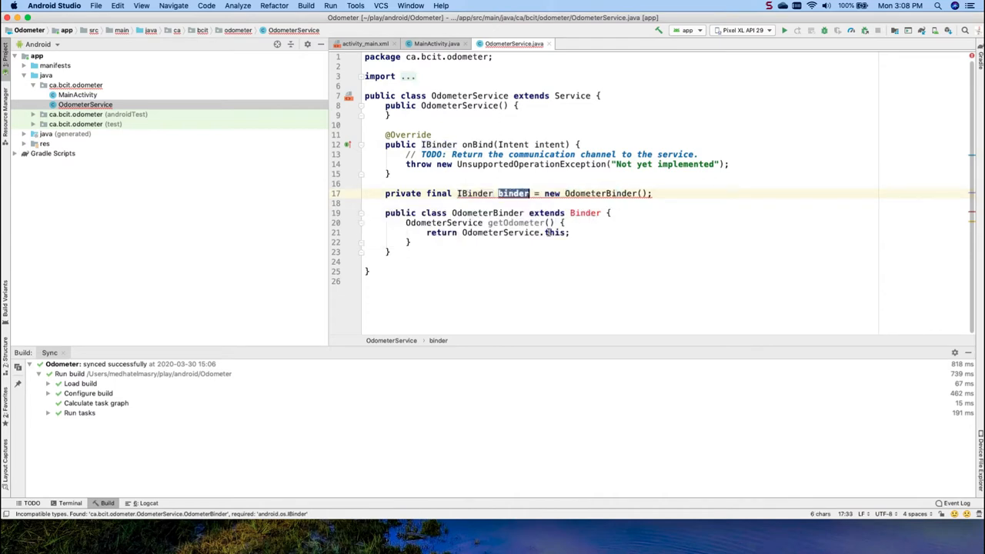
pyautogui.moveTo(515, 222)
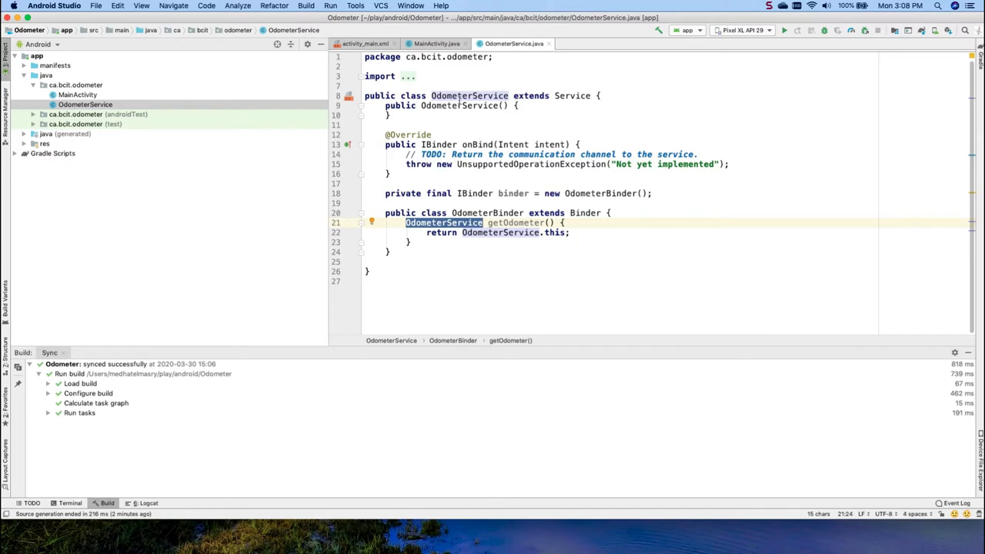
pyautogui.moveTo(515, 221)
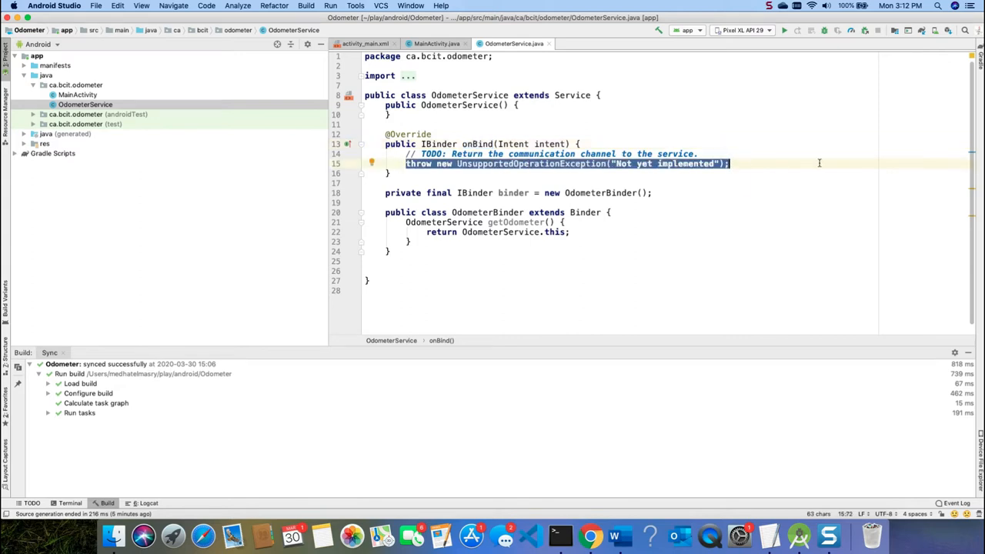
# - Replace the onBind placeholder with 'return binder;', add Random-backed getDistance(), and return to MainActivity
pyautogui.press('Delete')
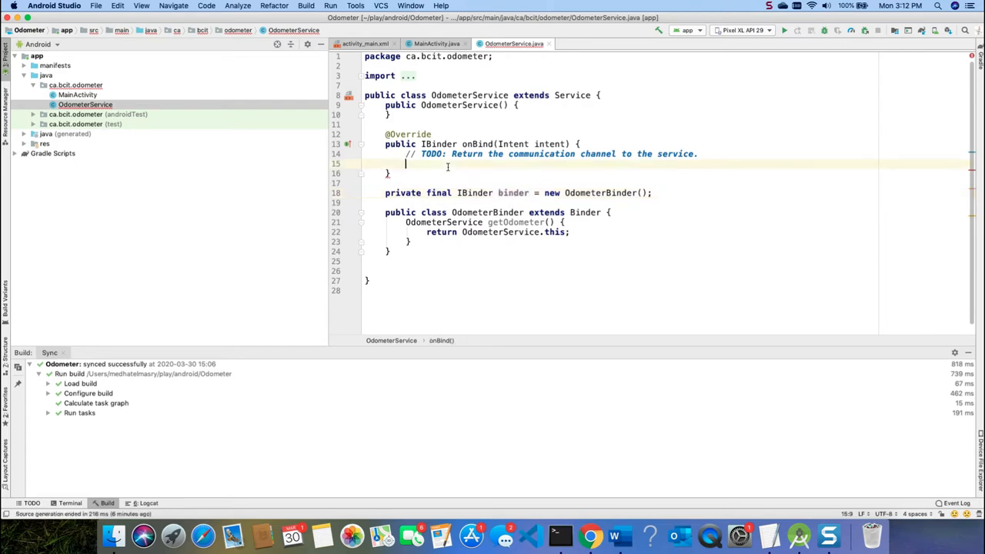
pyautogui.write('return binder;')
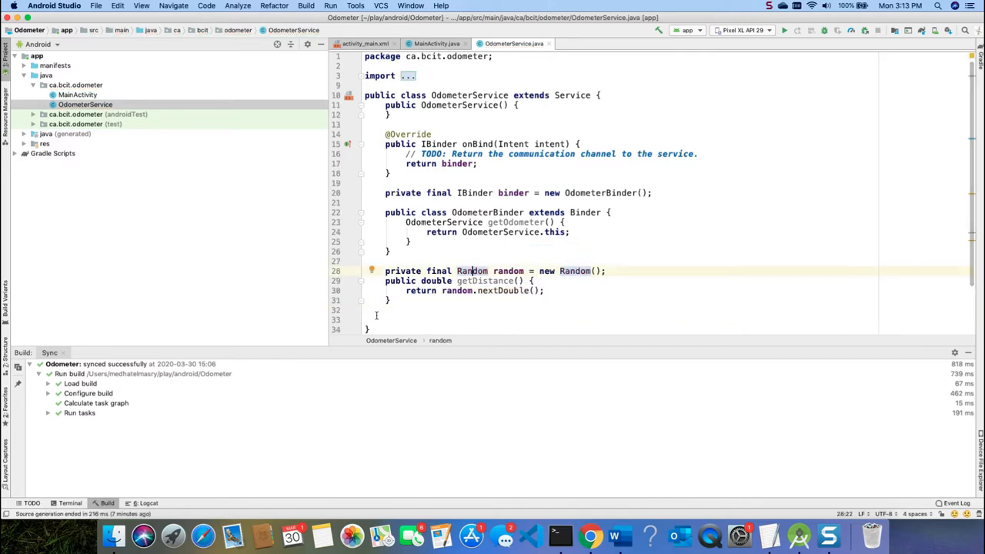
pyautogui.moveTo(385, 271); pyautogui.dragTo(544, 300)
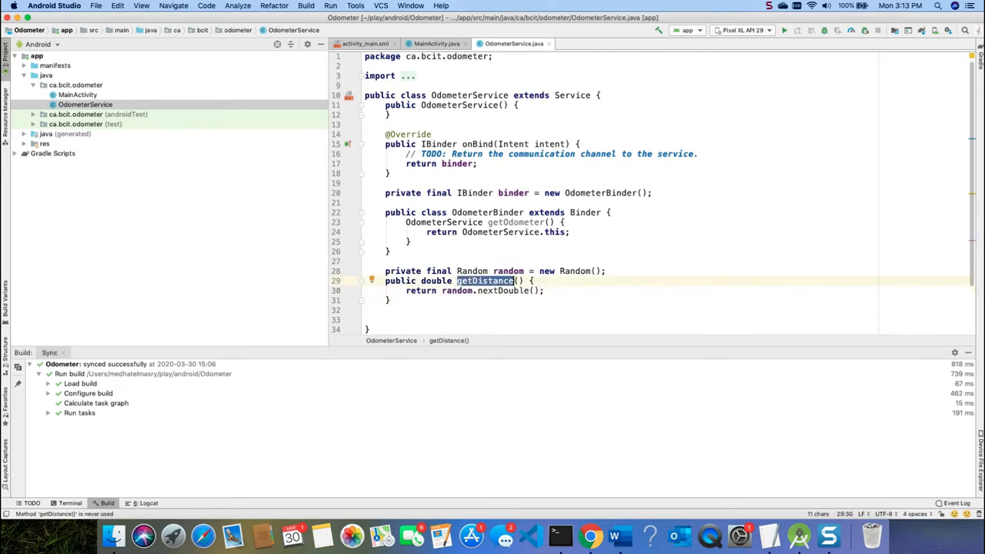
pyautogui.click(437, 43)
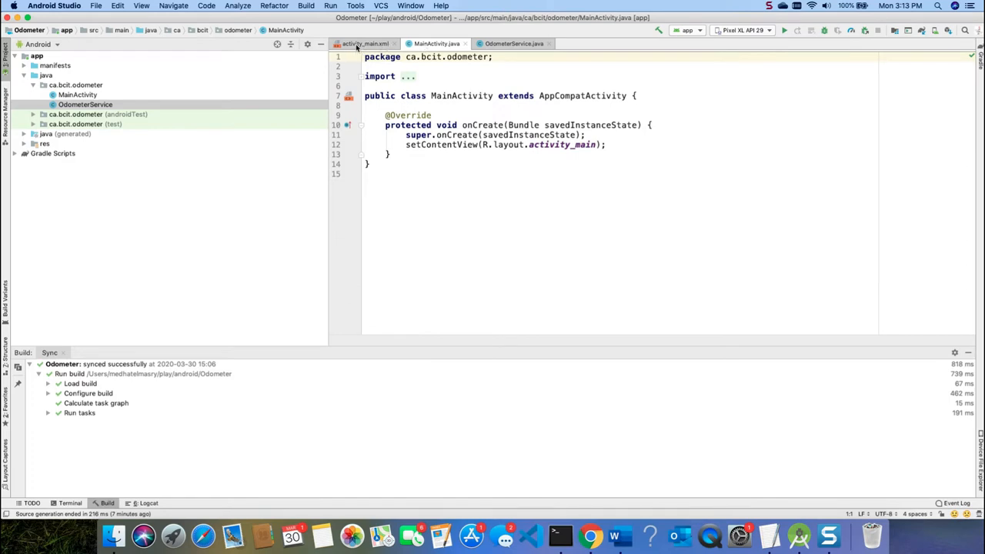
# - View activity_main.xml as XML source to replace it with the LinearLayout, TextView and two Buttons
pyautogui.click(365, 43)
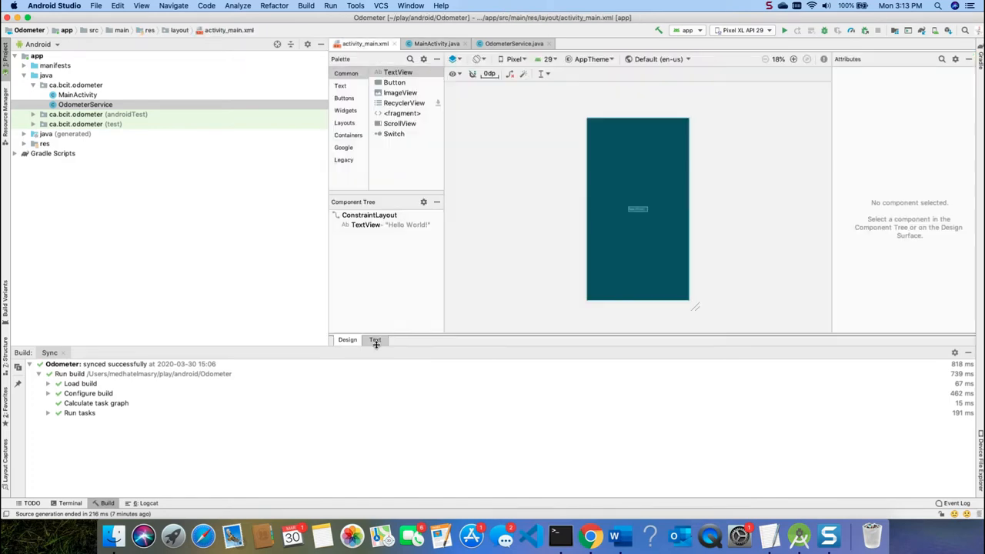
pyautogui.click(376, 340)
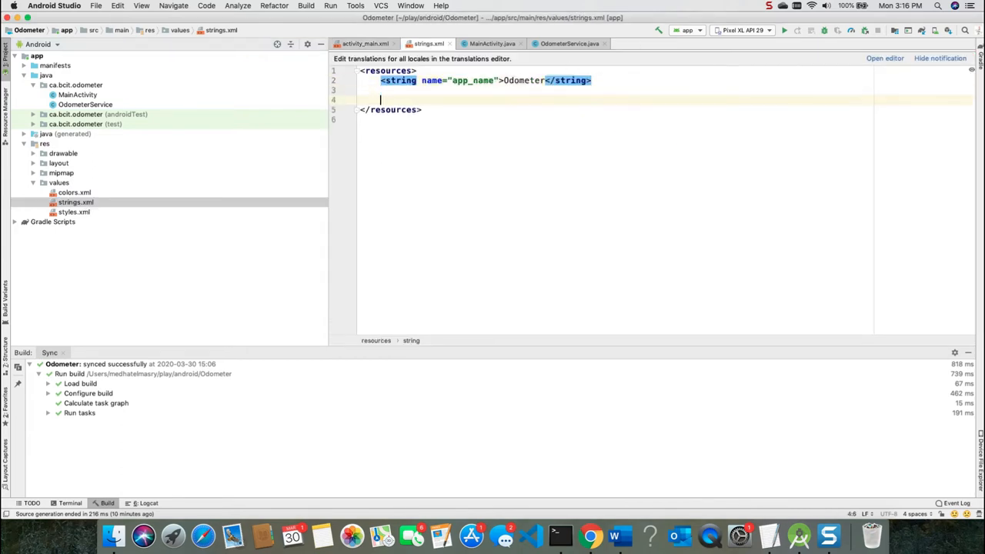
# - Define the start string reading Start, then pick out the layout's onClickStart handler name
pyautogui.write('<string name="start">Start</string>')
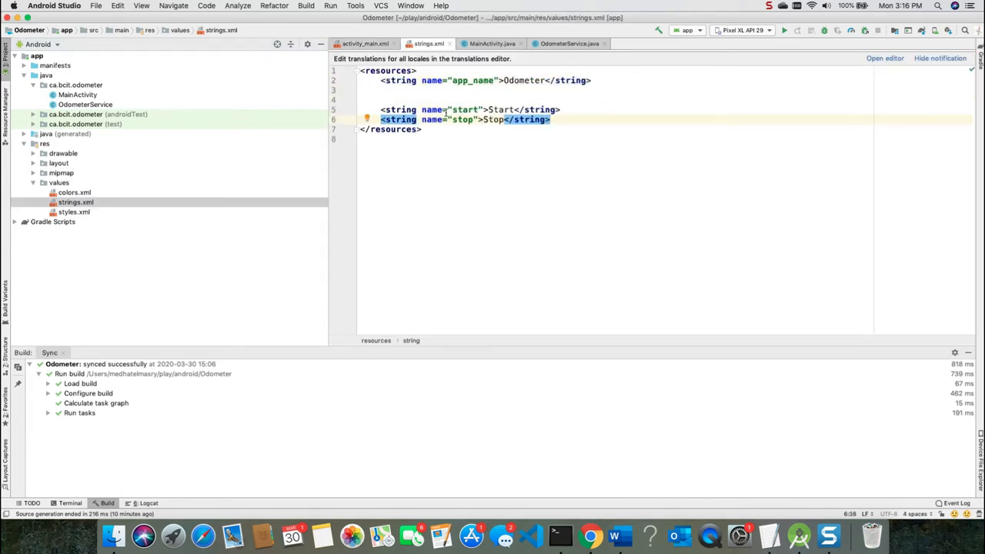
pyautogui.click(361, 43)
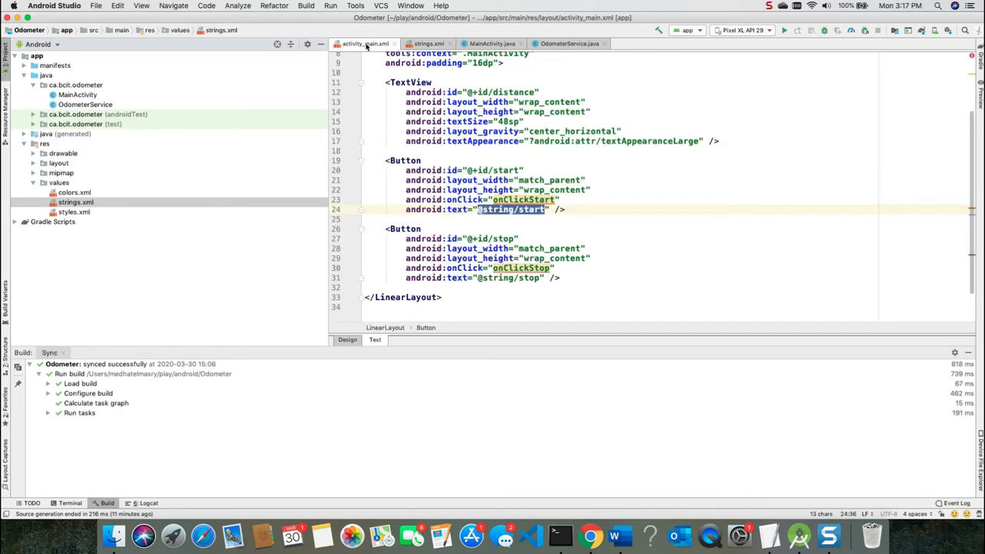
pyautogui.doubleClick(523, 200)
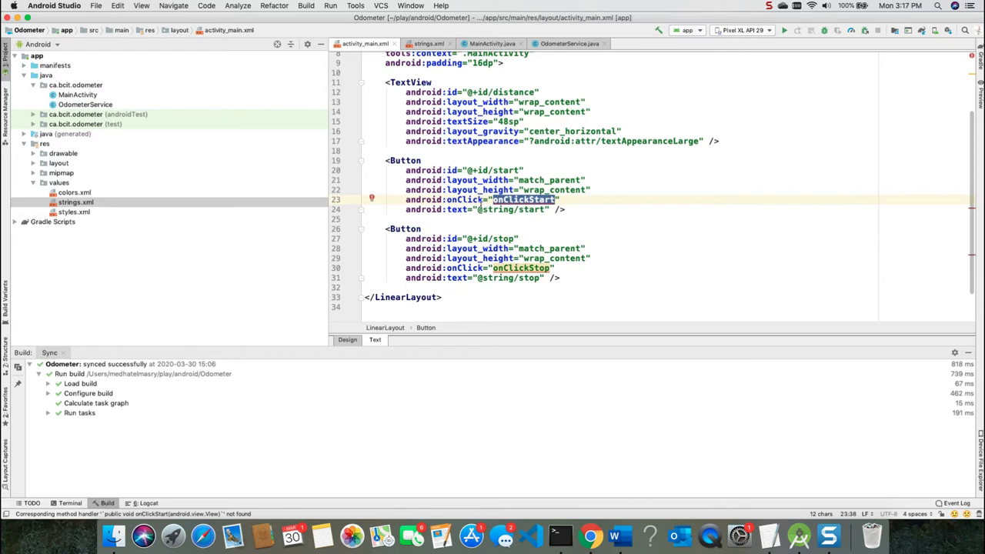
pyautogui.moveTo(520, 268)
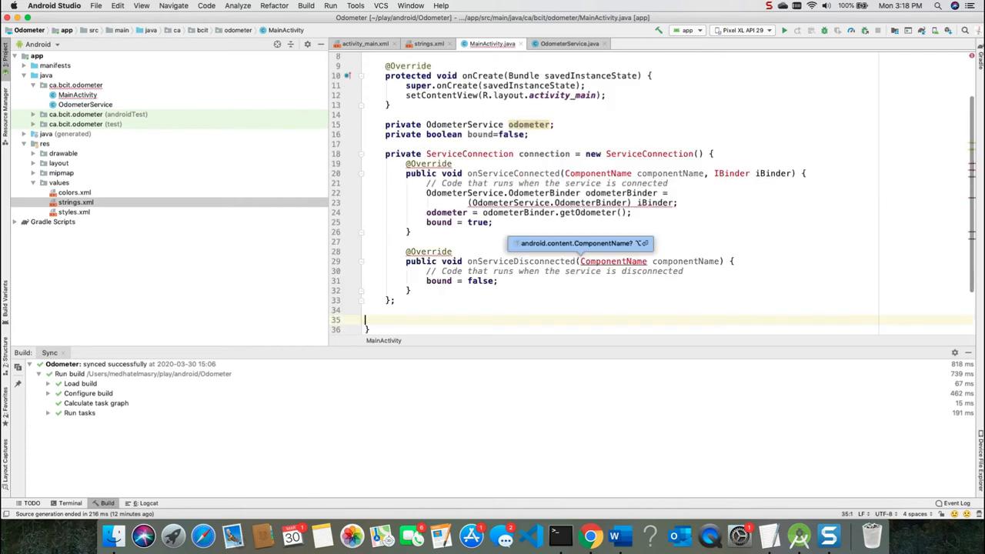
# - Import ComponentName and add odometer and bound=false fields with the onServiceConnected callback
pyautogui.click(486, 154)
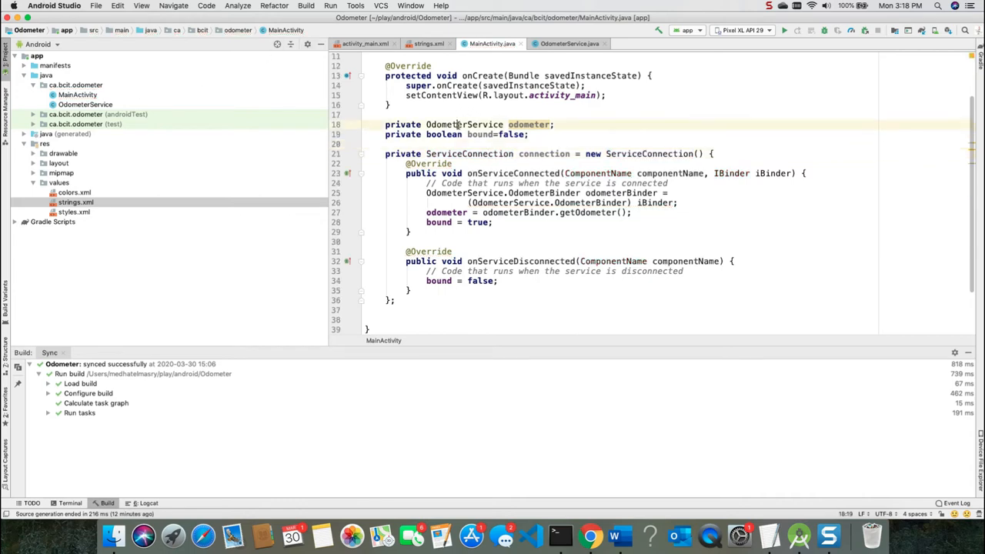
pyautogui.doubleClick(529, 123)
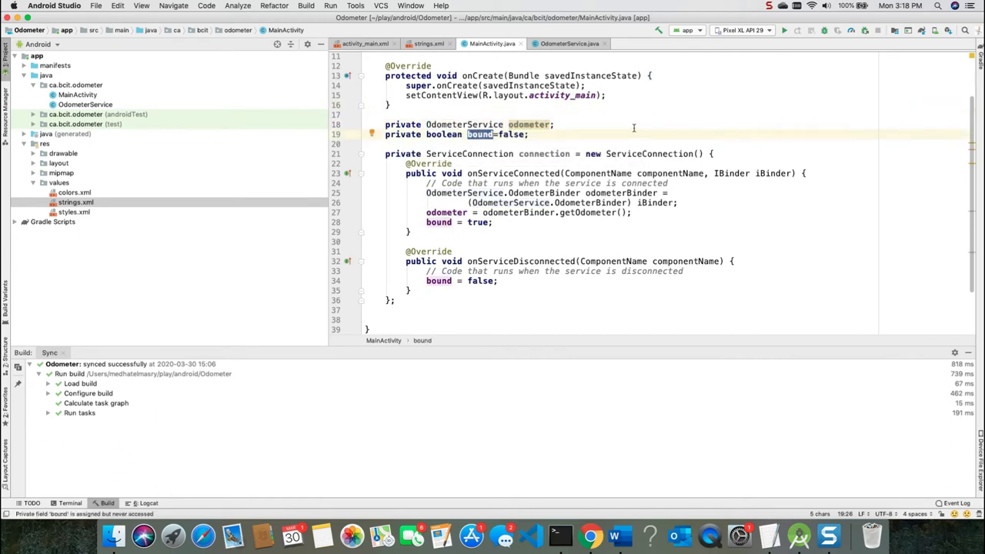
pyautogui.moveTo(480, 134)
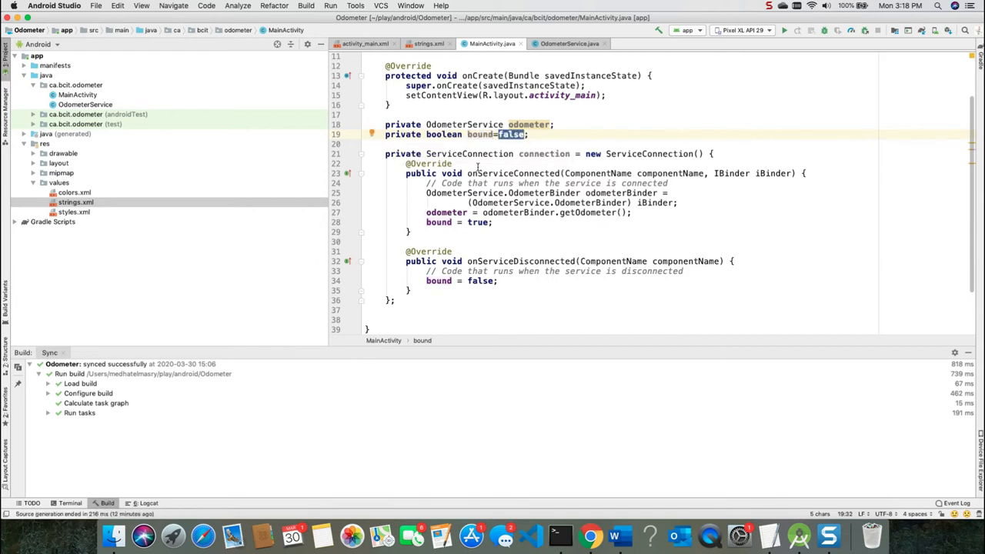
pyautogui.doubleClick(469, 153)
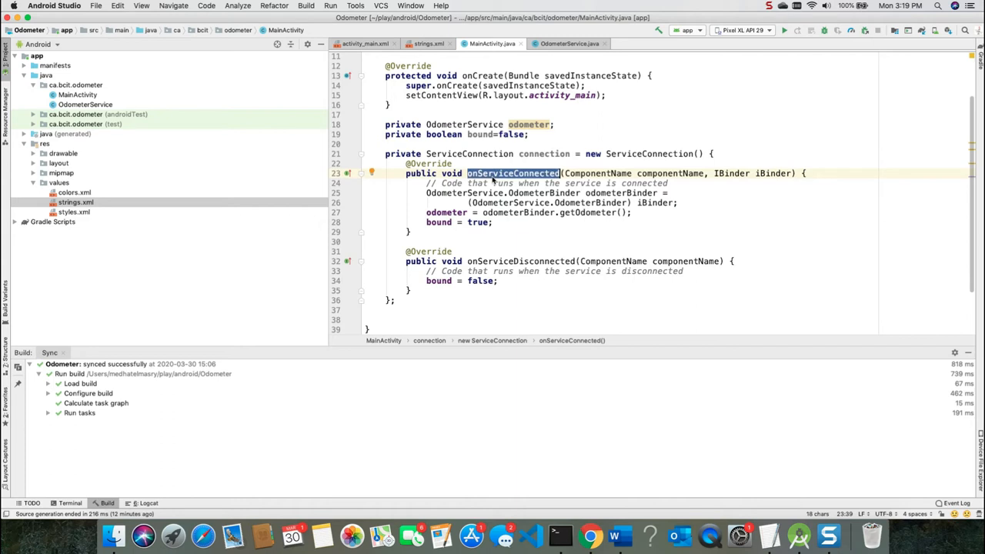
pyautogui.doubleClick(520, 261)
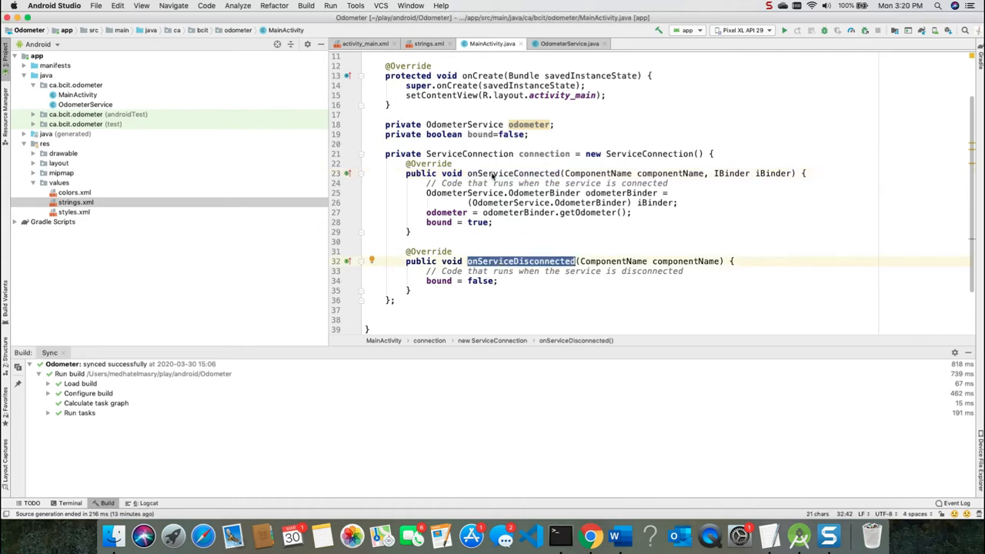
# - Complete onServiceDisconnected and the iBinder-based getOdometer fetch, checking it in OdometerService
pyautogui.click(510, 173)
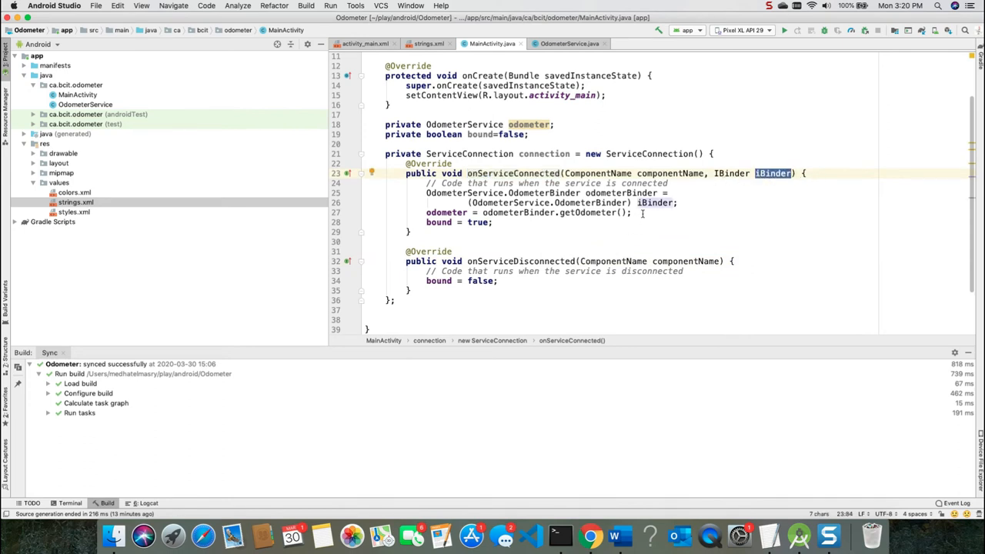
pyautogui.doubleClick(654, 203)
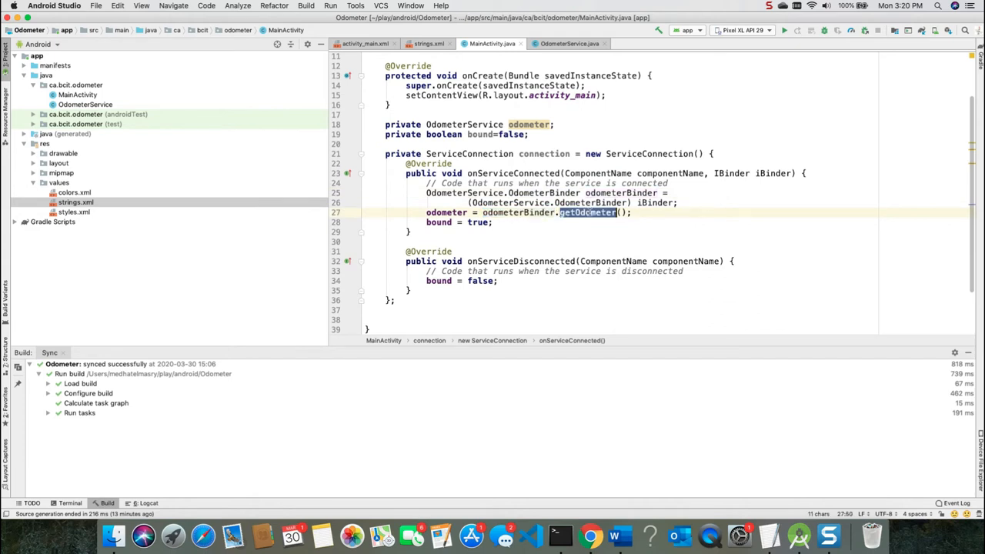
pyautogui.click(570, 43)
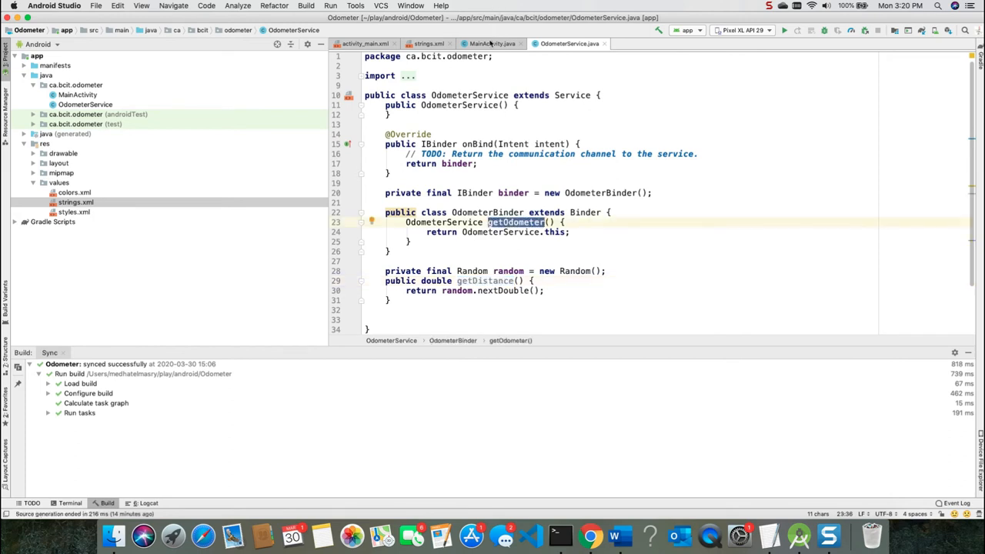
pyautogui.click(489, 43)
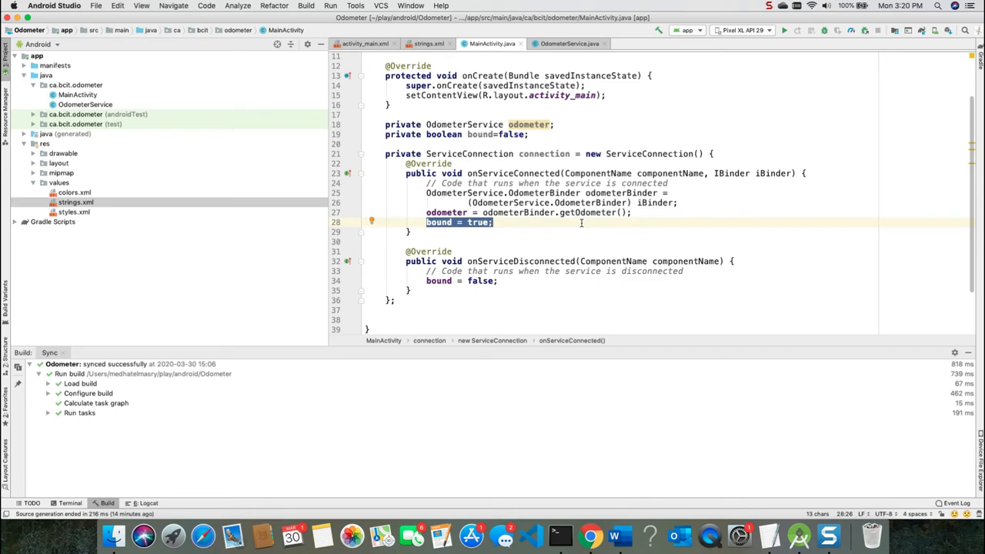
pyautogui.moveTo(502, 261)
pyautogui.write('bindService(i, connection, Context.BIND_AUTO_CREATE);')
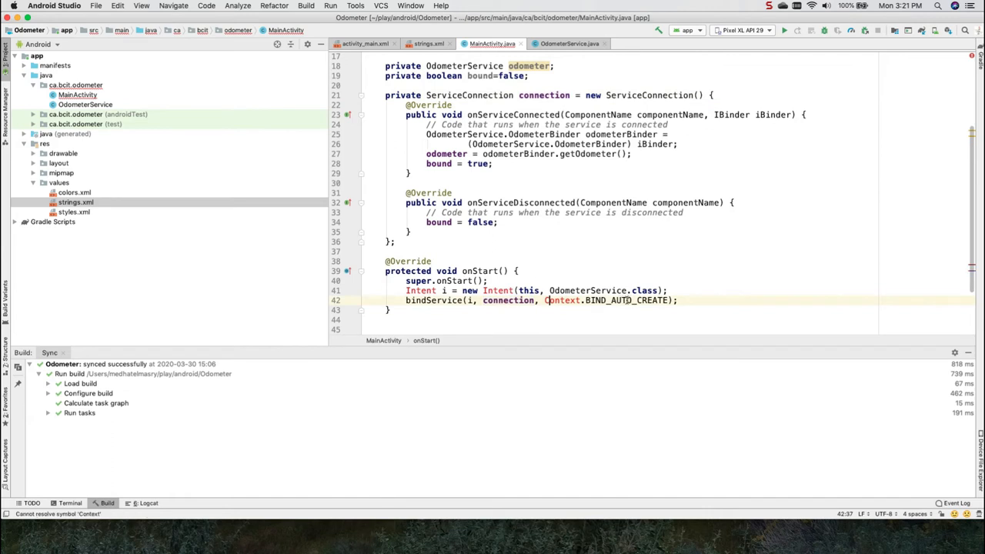
pyautogui.moveTo(561, 300)
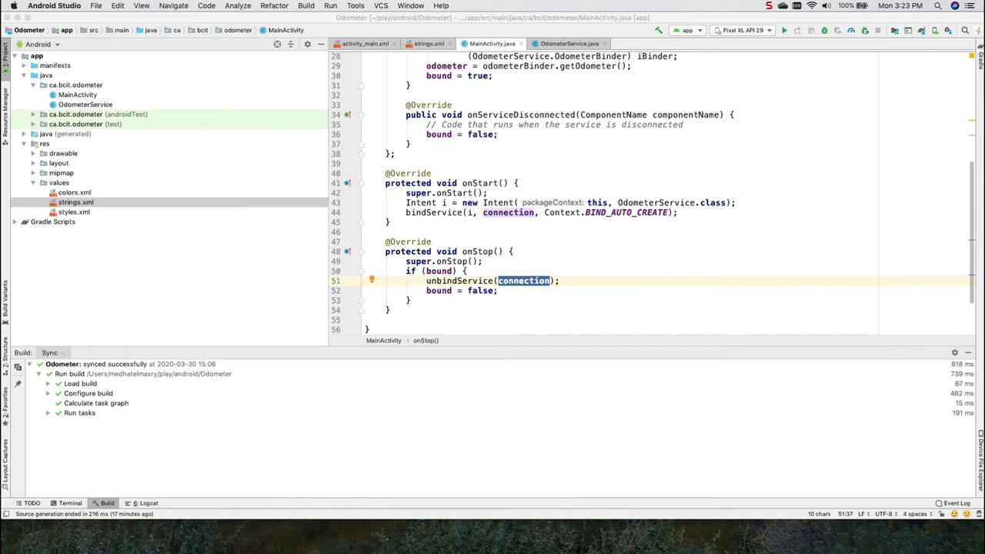
pyautogui.moveTo(123, 87)
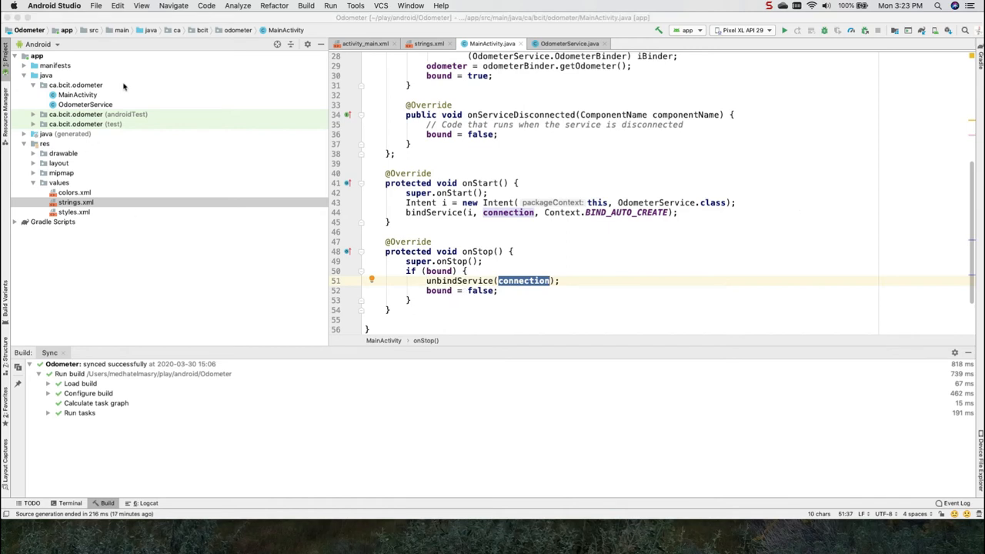
pyautogui.moveTo(352, 52)
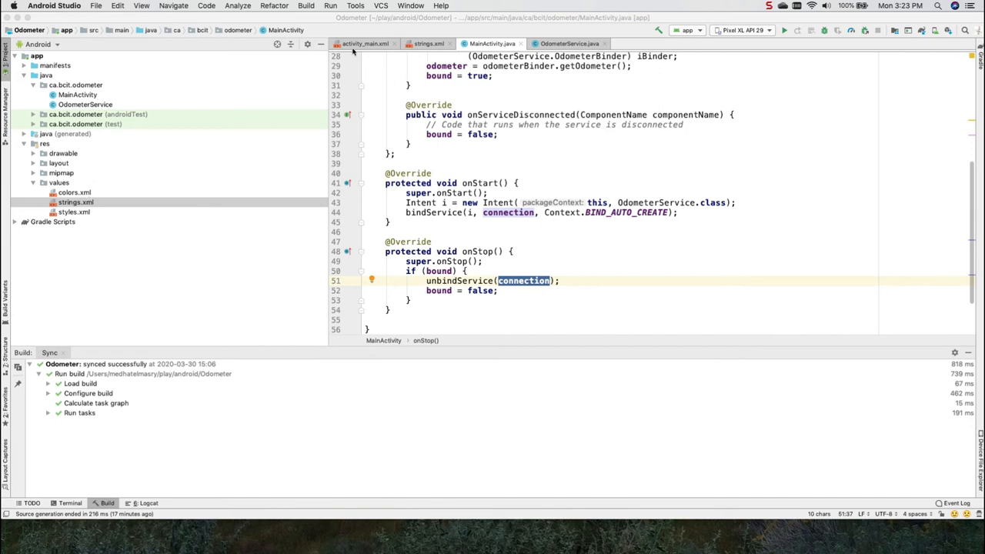
# - Check the layout's onClick attributes, then add onClickStop and onClickStart handlers in MainActivity
pyautogui.click(363, 44)
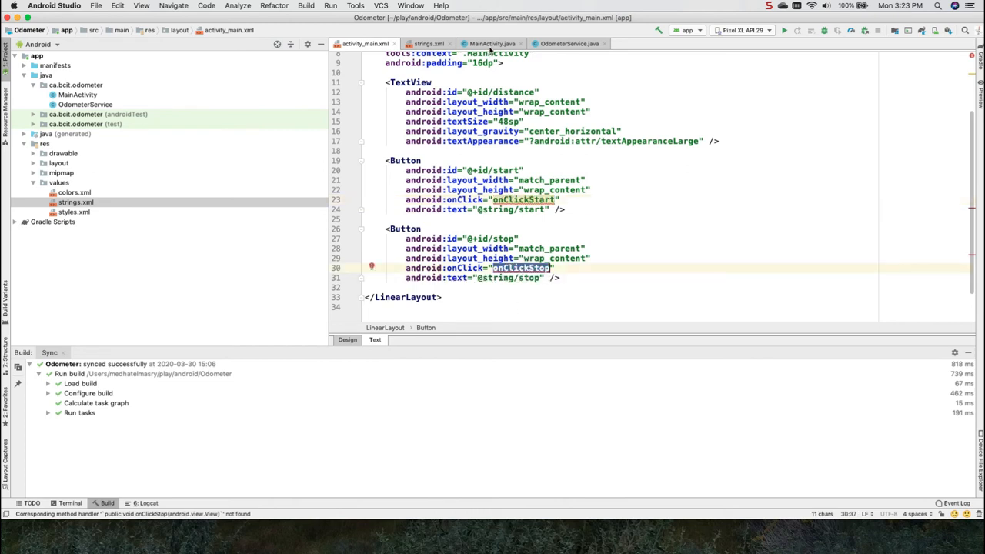
pyautogui.click(492, 43)
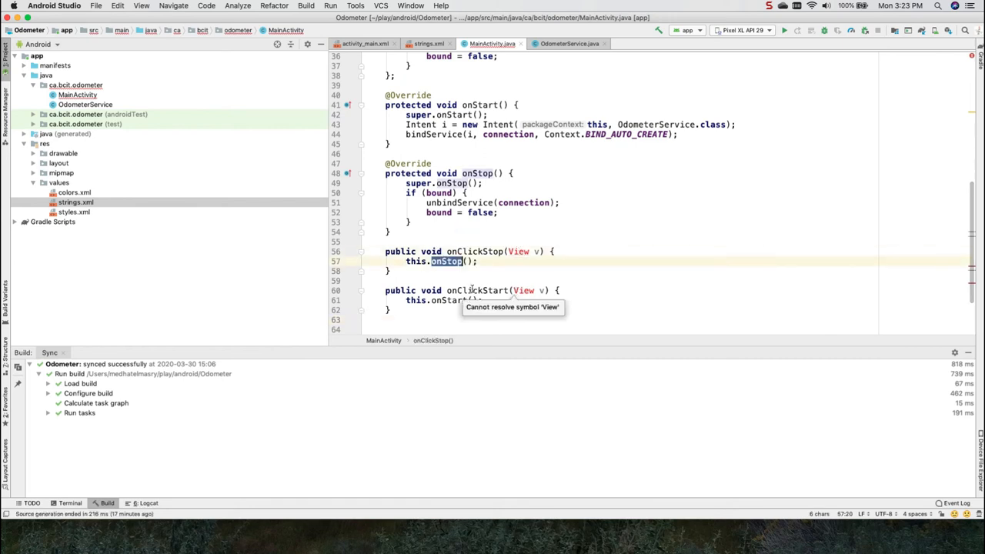
pyautogui.moveTo(536, 286)
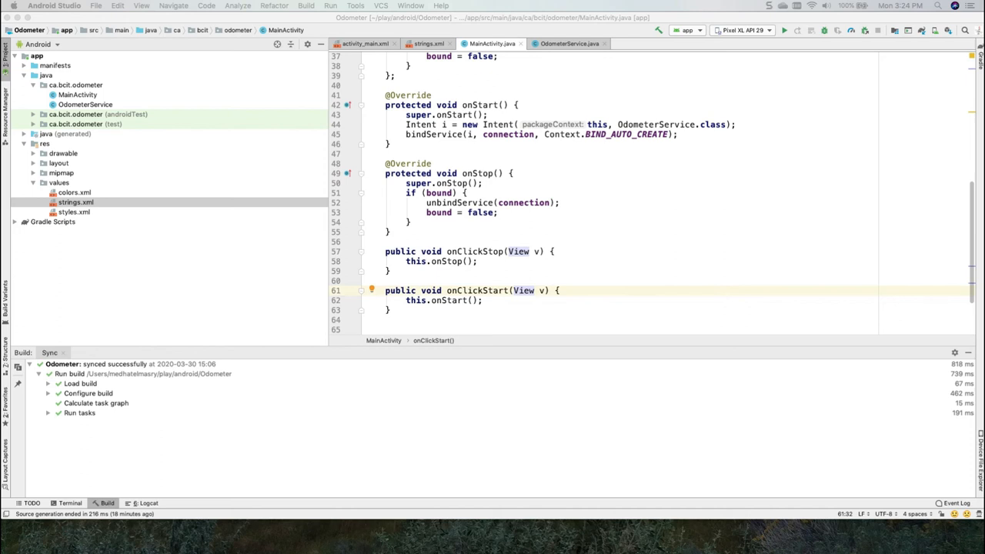
pyautogui.moveTo(726, 223)
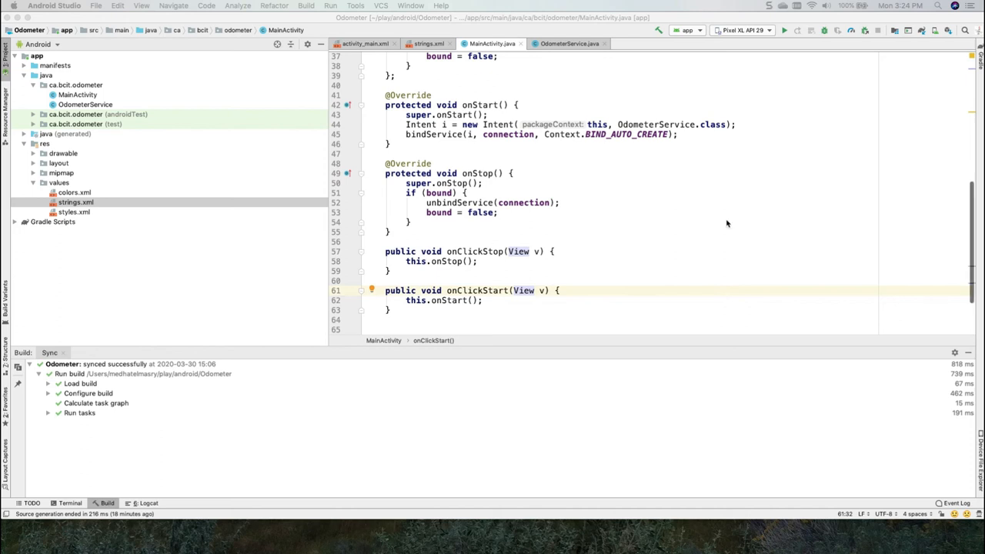
# - Add displayDistance() posting a Handler runnable that refreshes the miles text every 1000 ms
pyautogui.scroll(-3)
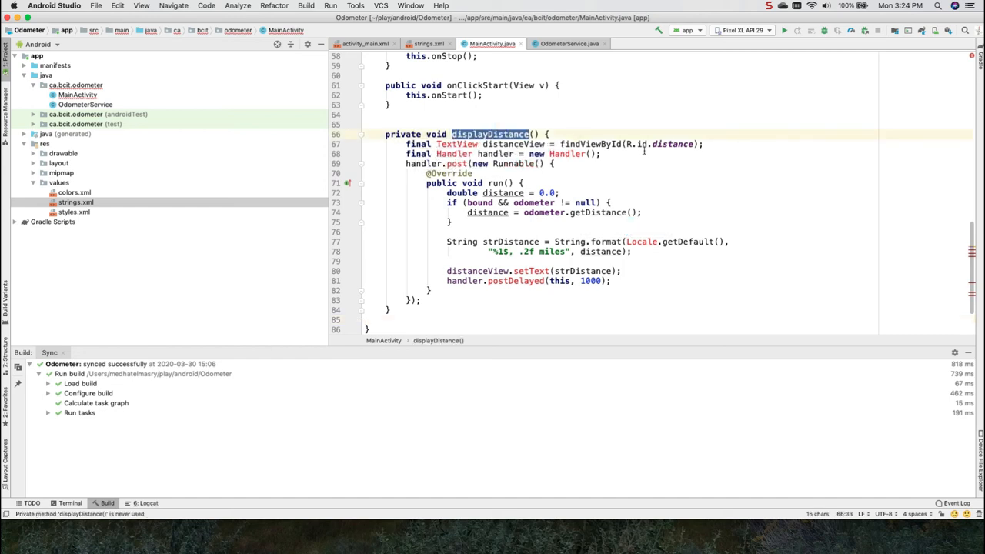
pyautogui.click(671, 144)
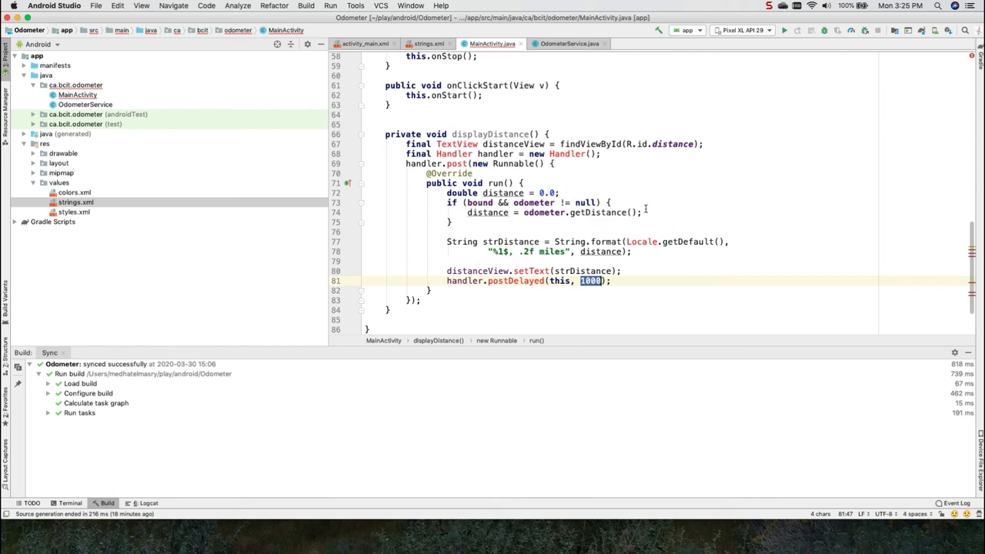
pyautogui.doubleClick(597, 212)
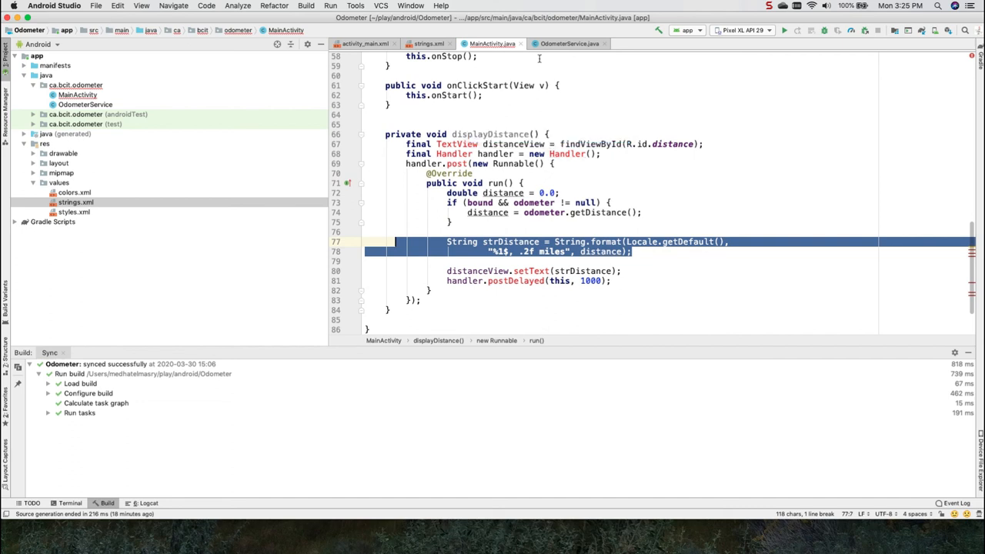
# - Review getDistance in OdometerService, then call displayDistance() from MainActivity.onCreate
pyautogui.click(569, 43)
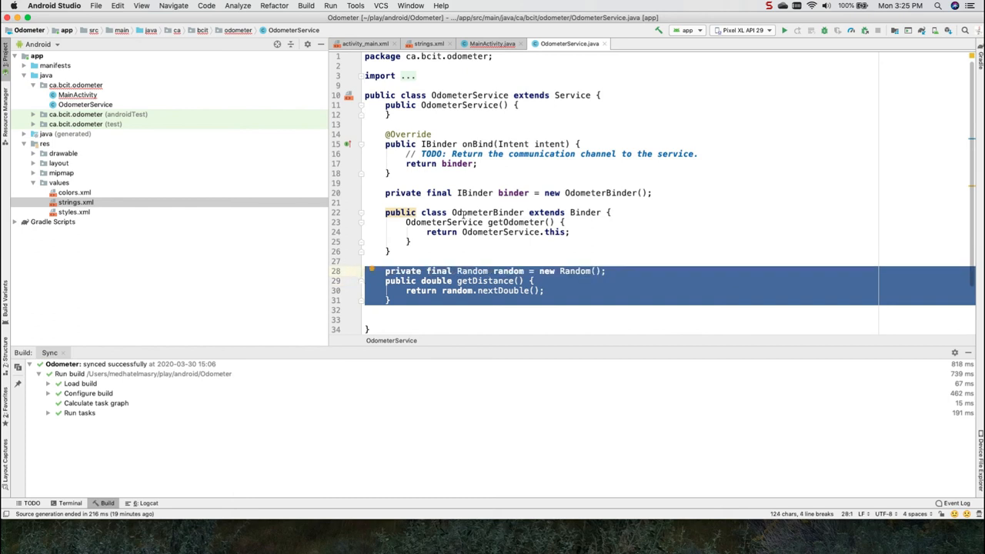
pyautogui.click(492, 43)
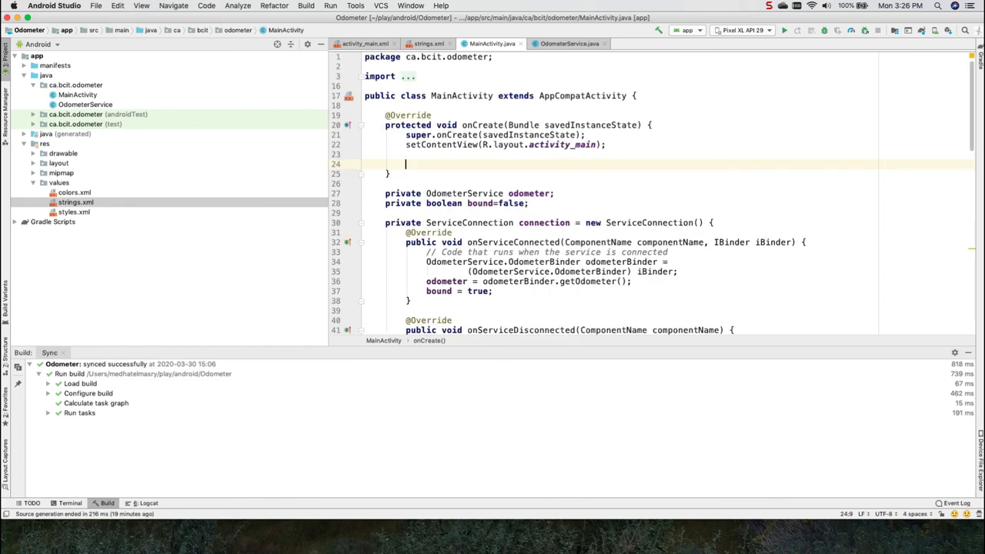
pyautogui.write('displayDistance();')
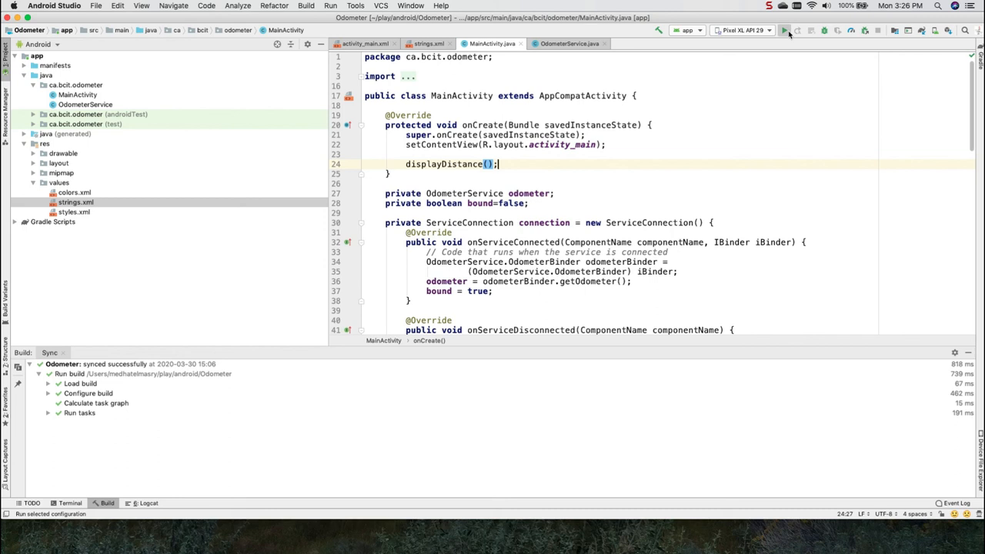
# - Build and launch the Odometer app on the Pixel emulator; the miles readout ticks up every second
pyautogui.click(784, 31)
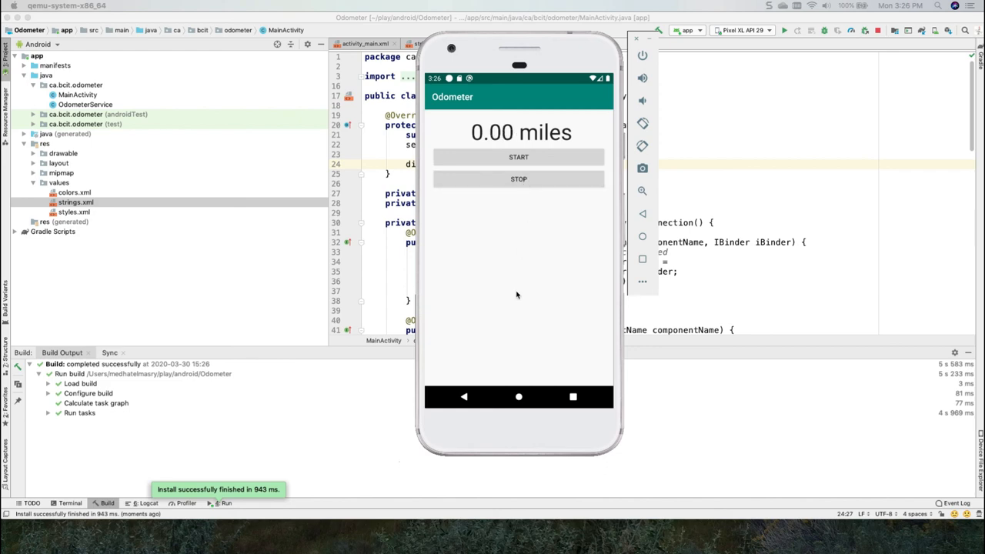
pyautogui.moveTo(516, 308)
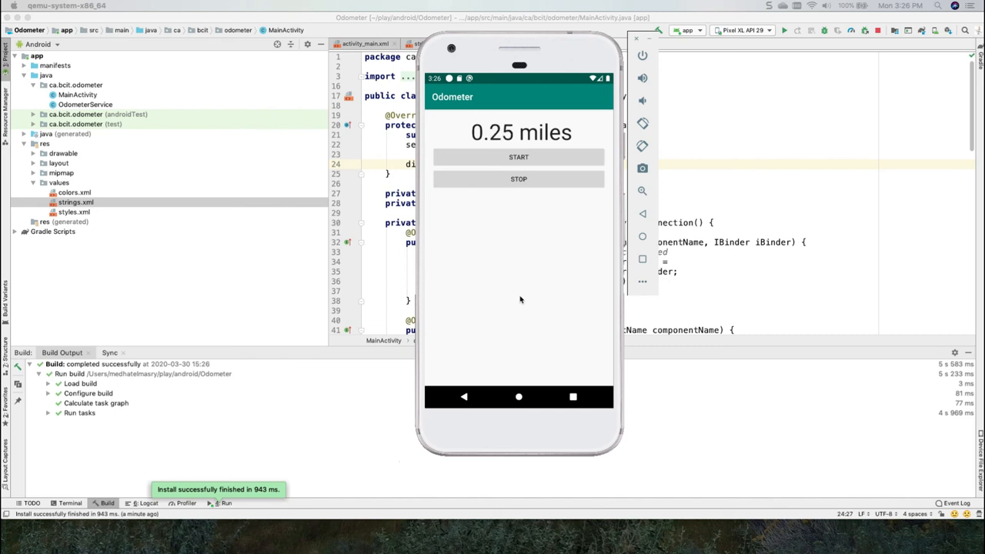
pyautogui.click(519, 157)
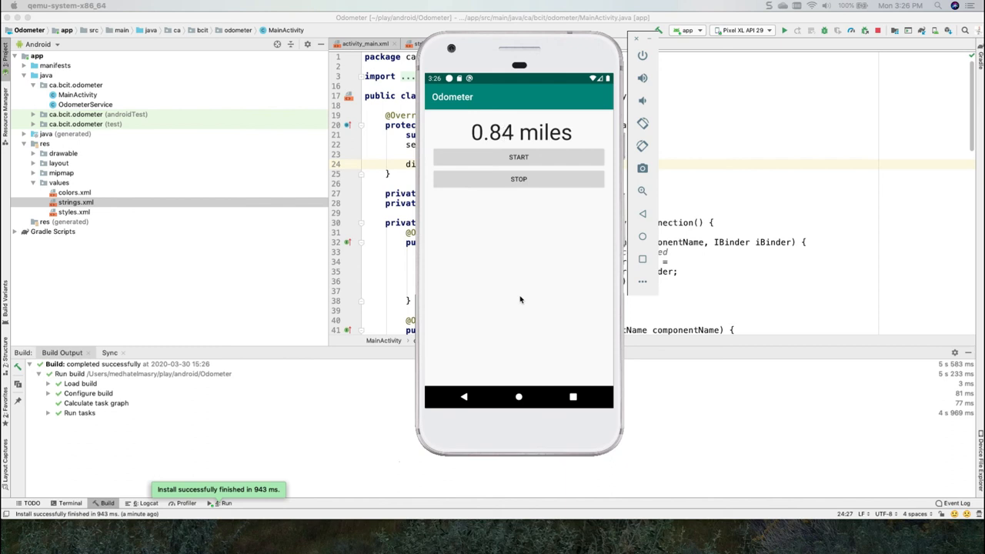